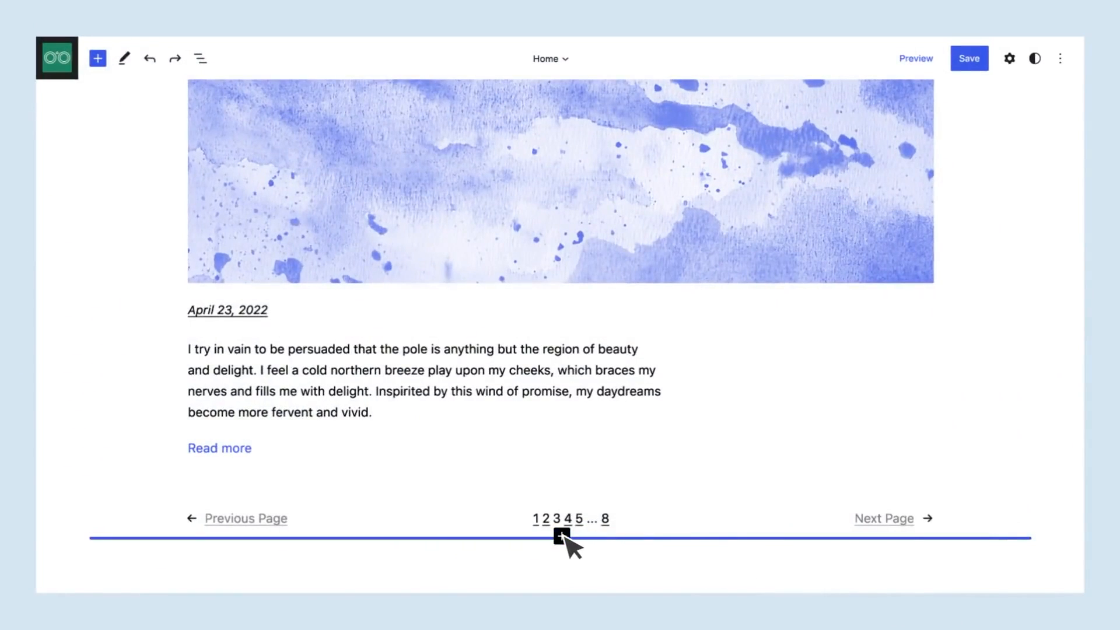
Add a block with Primary background and 20 px border, then open the WordPress builder link.
left_click(561, 537)
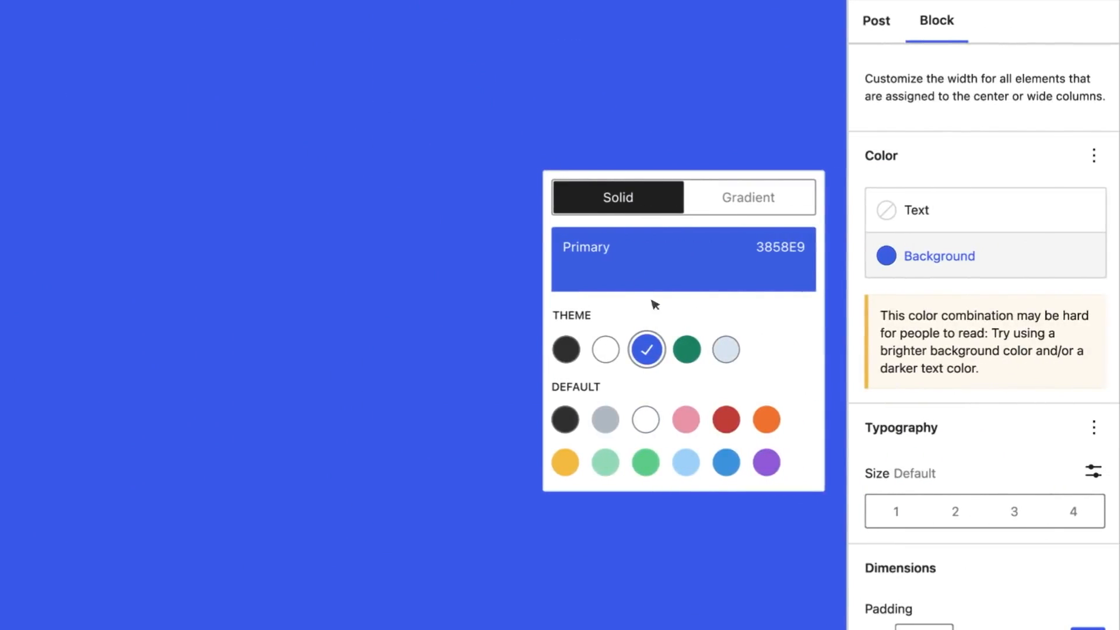
left_click(726, 349)
type("20")
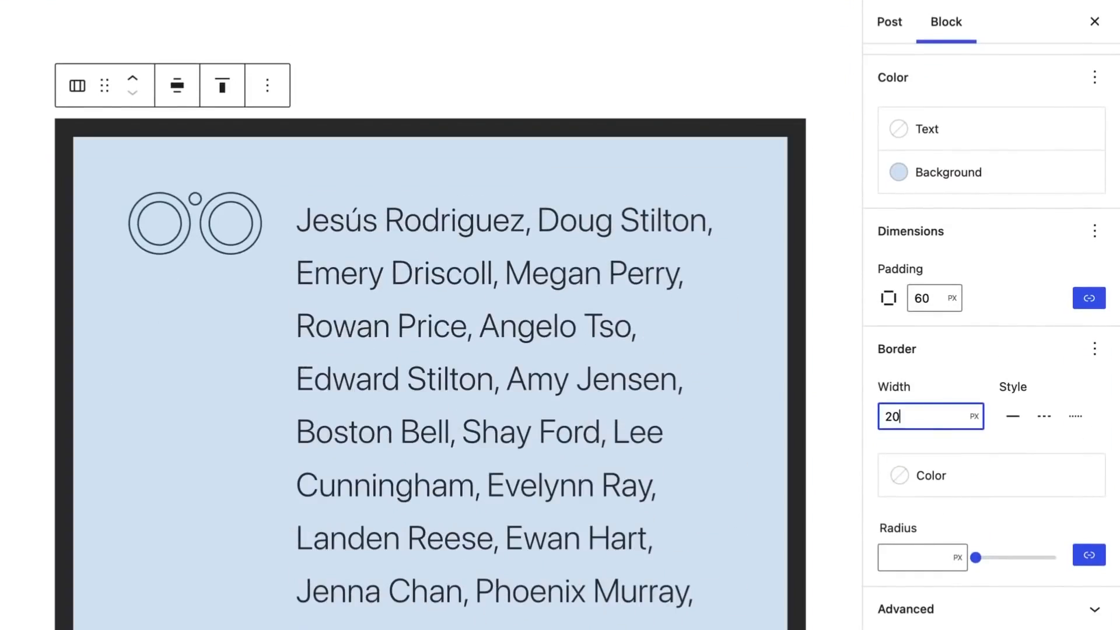
left_click(929, 474)
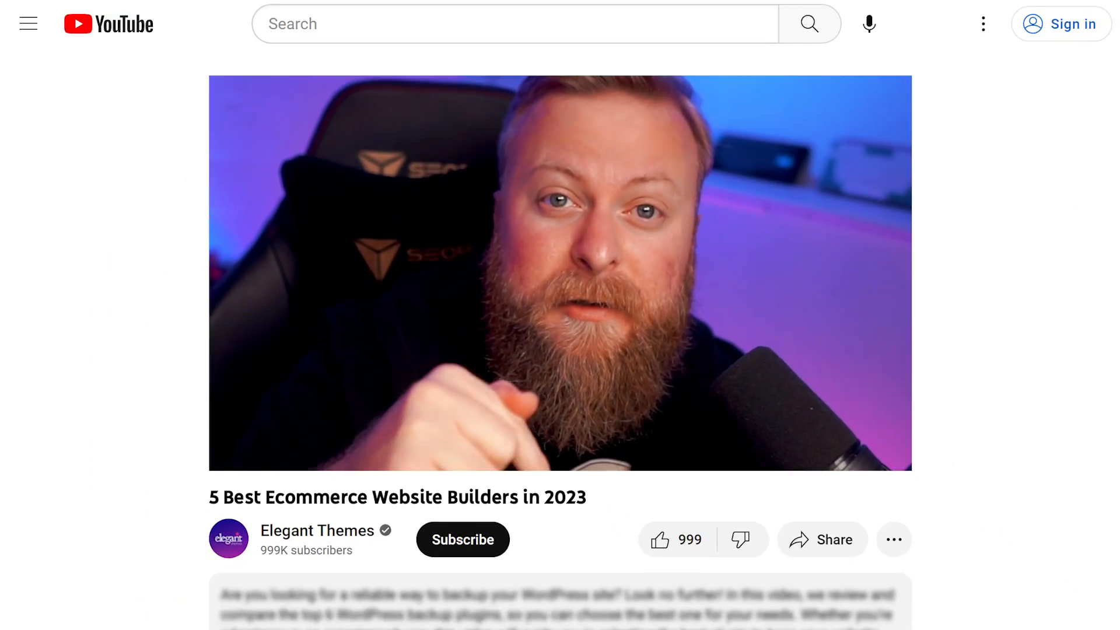
scroll("down", 3)
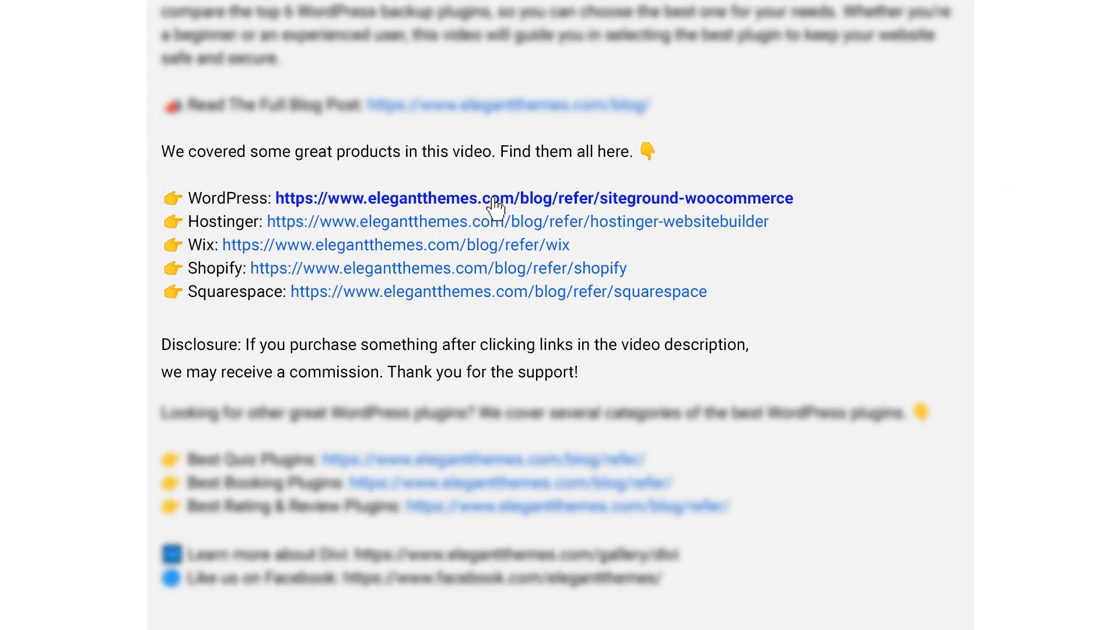
left_click(438, 268)
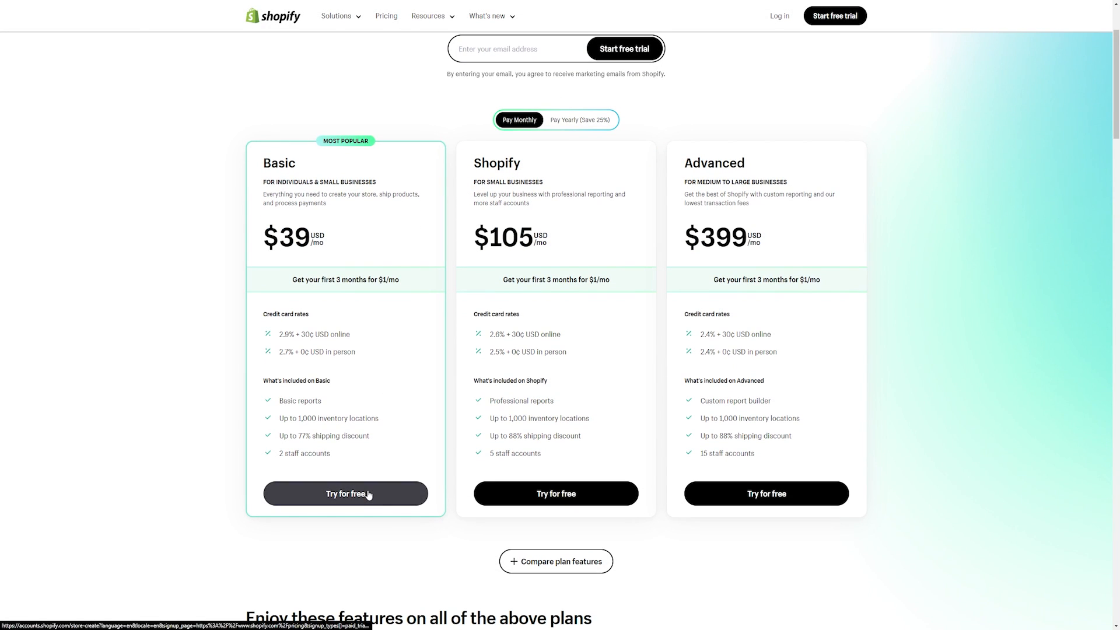
mouse_move(556, 493)
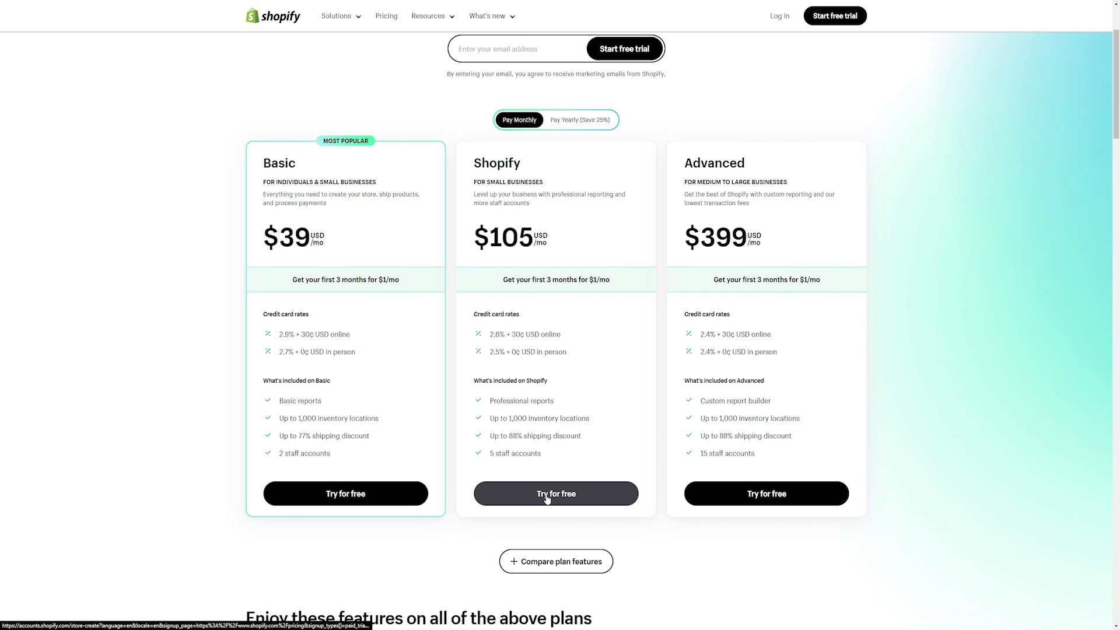
mouse_move(767, 493)
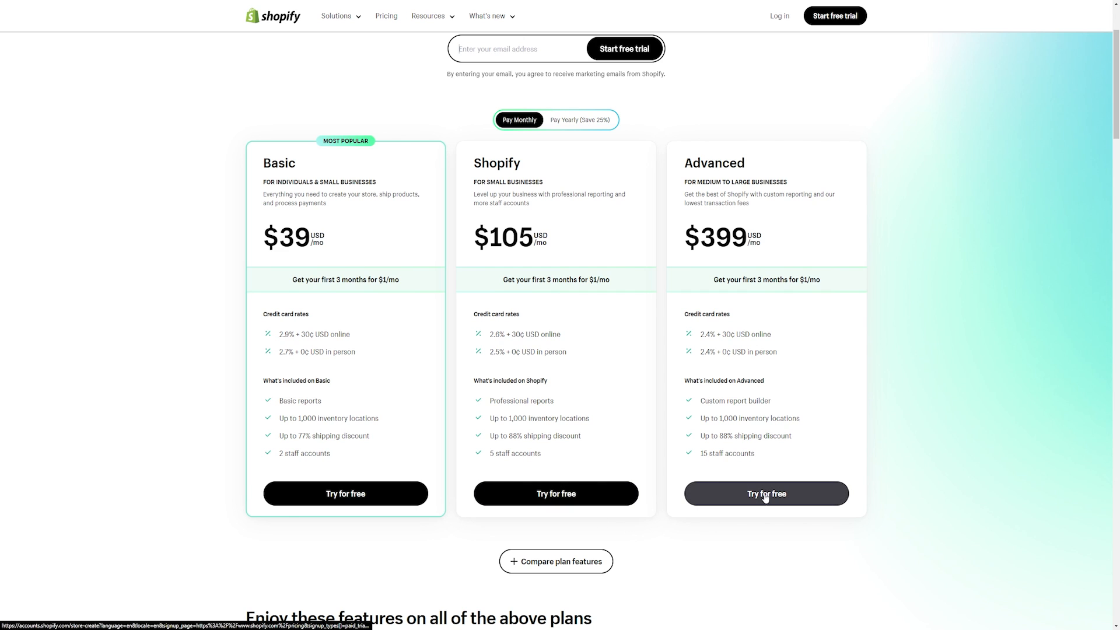
left_click(765, 493)
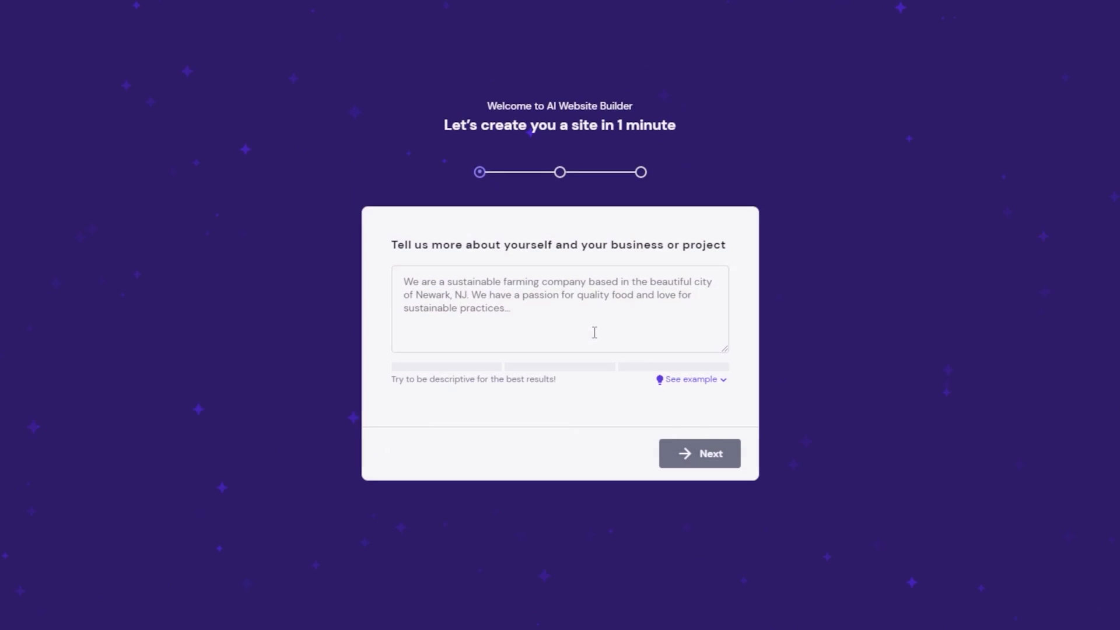
Describe an authentic hand-tossed pizza restaurant and choose Online store as the website type.
type("Our pizza restaurant")
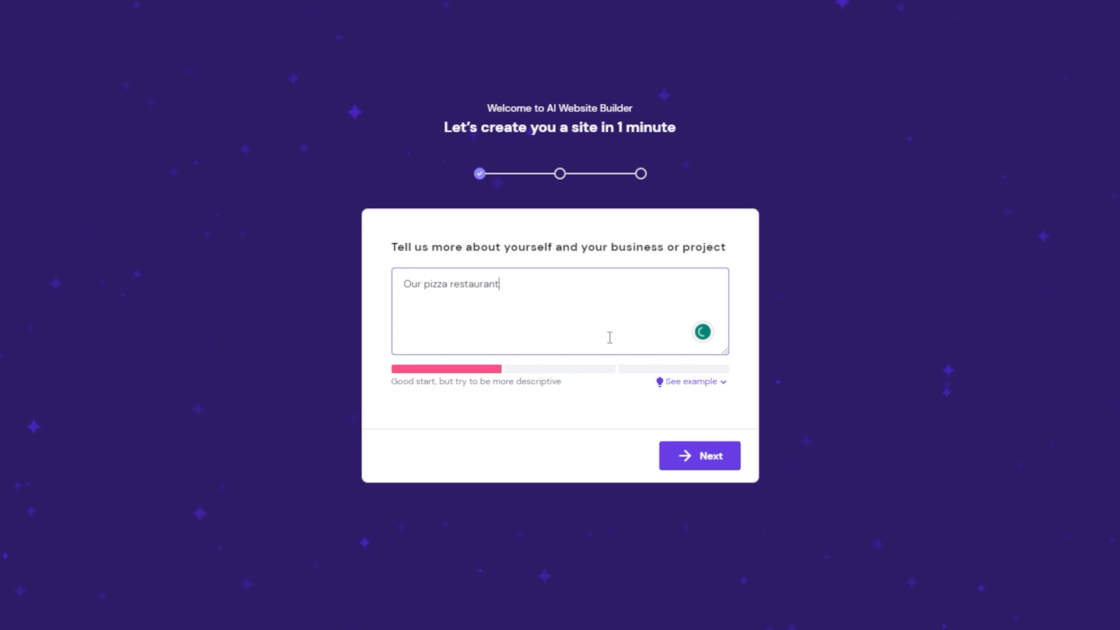
type("serves up auth")
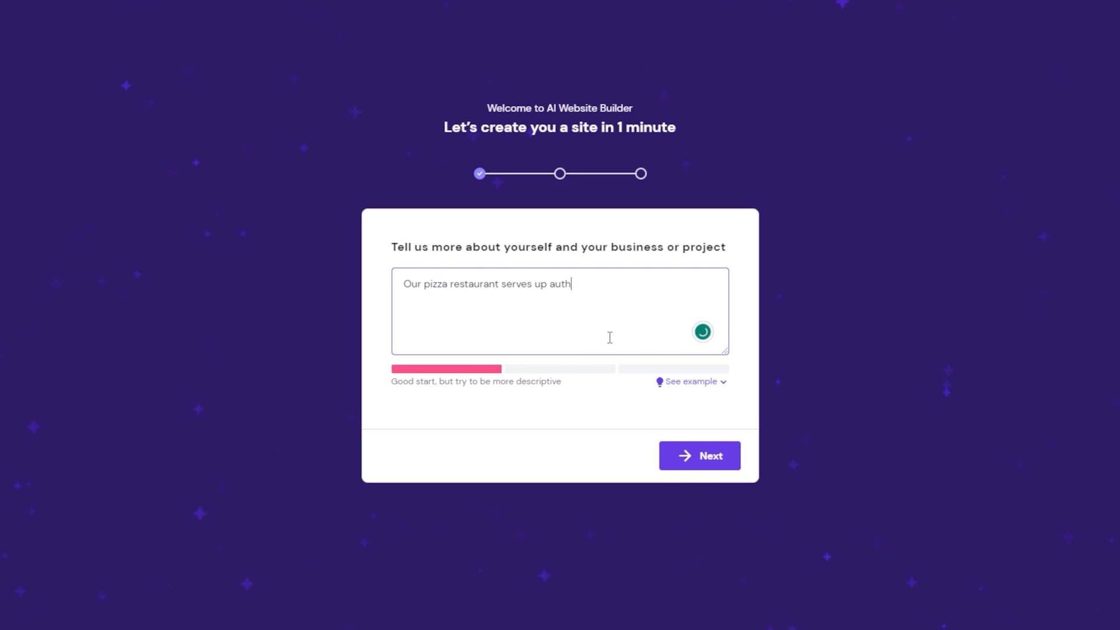
type("entic, hand-t")
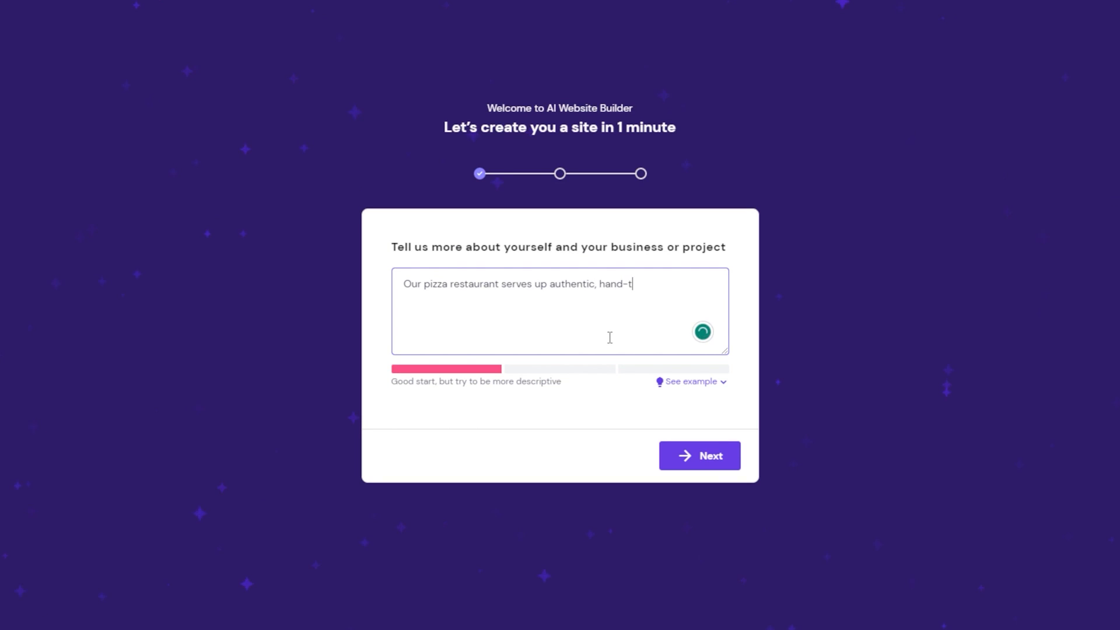
type("ossed pizzas")
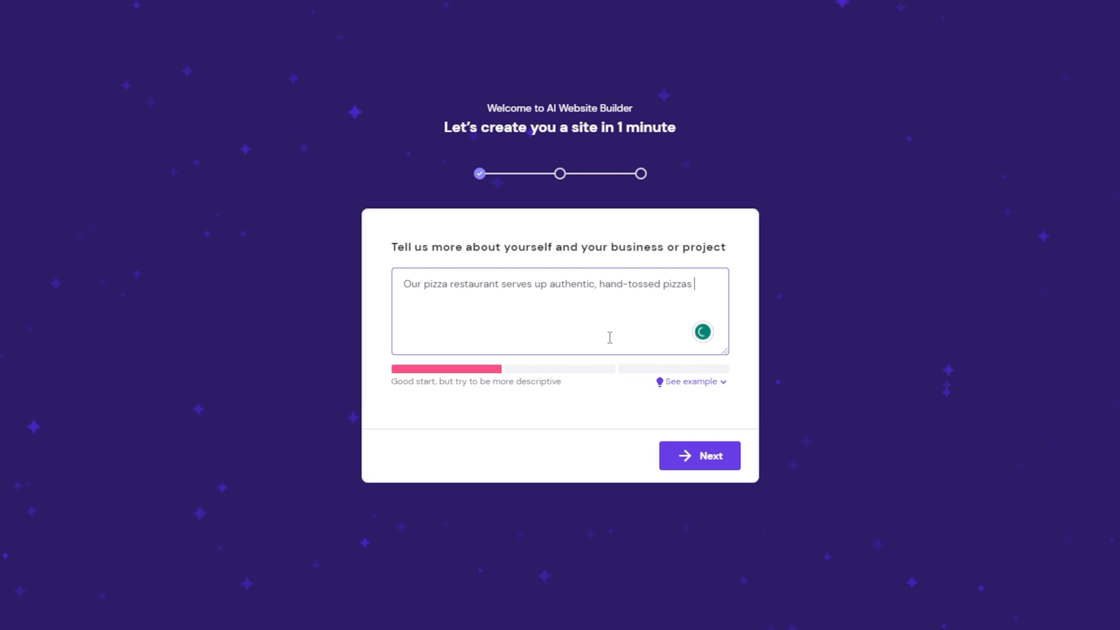
type("made with the freshest ingredients. With a menu featuring classic toppings and unique flavor combinations, there's something for everyone at our pizzeria.")
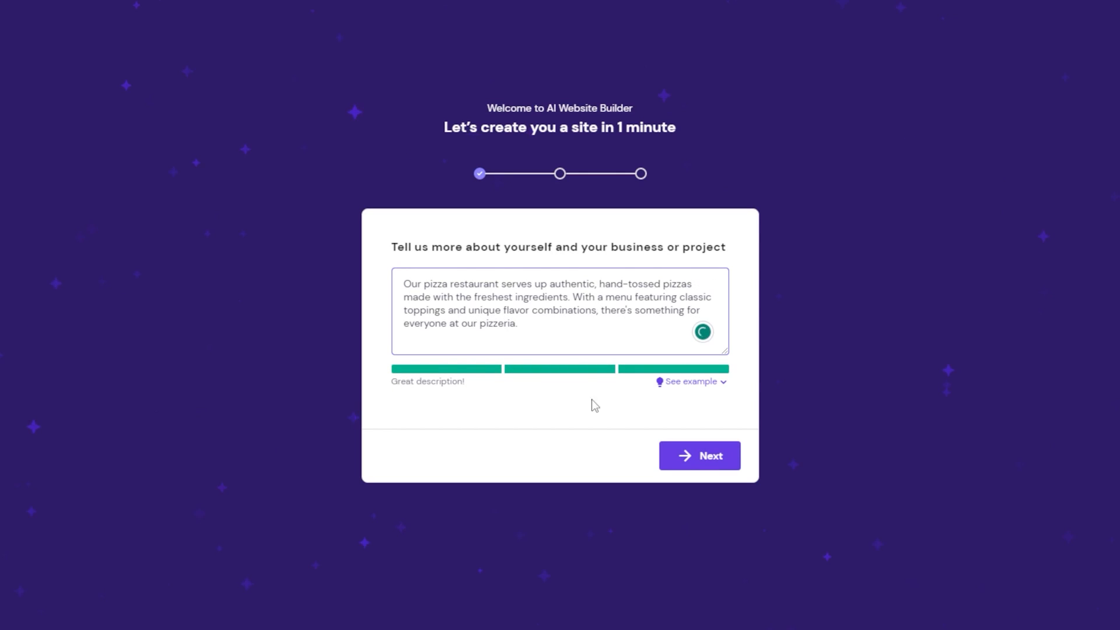
left_click(697, 455)
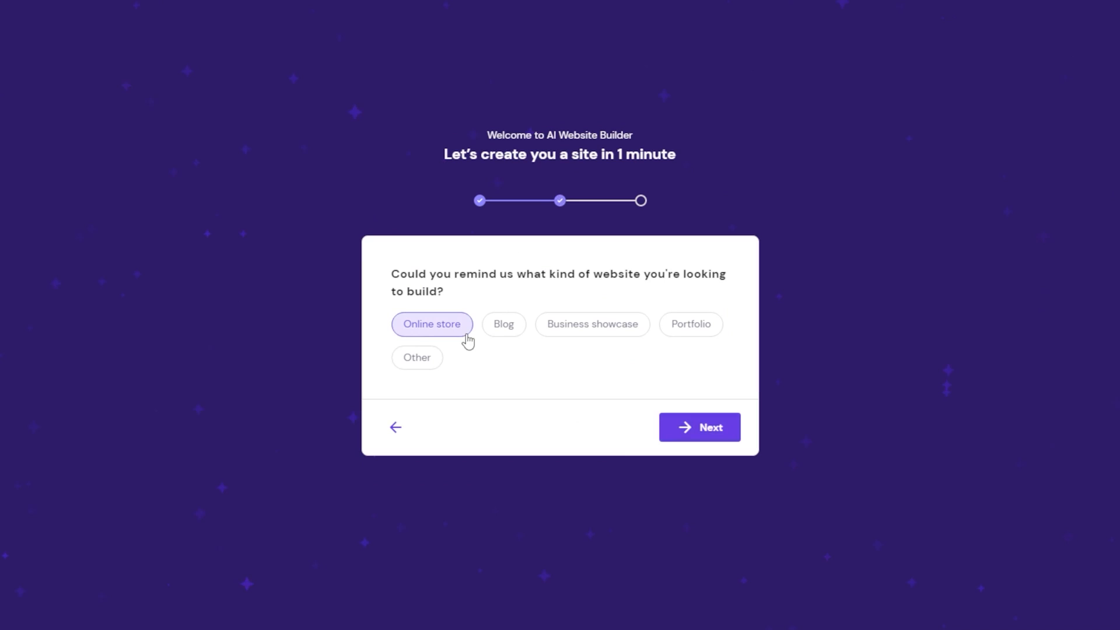
left_click(699, 426)
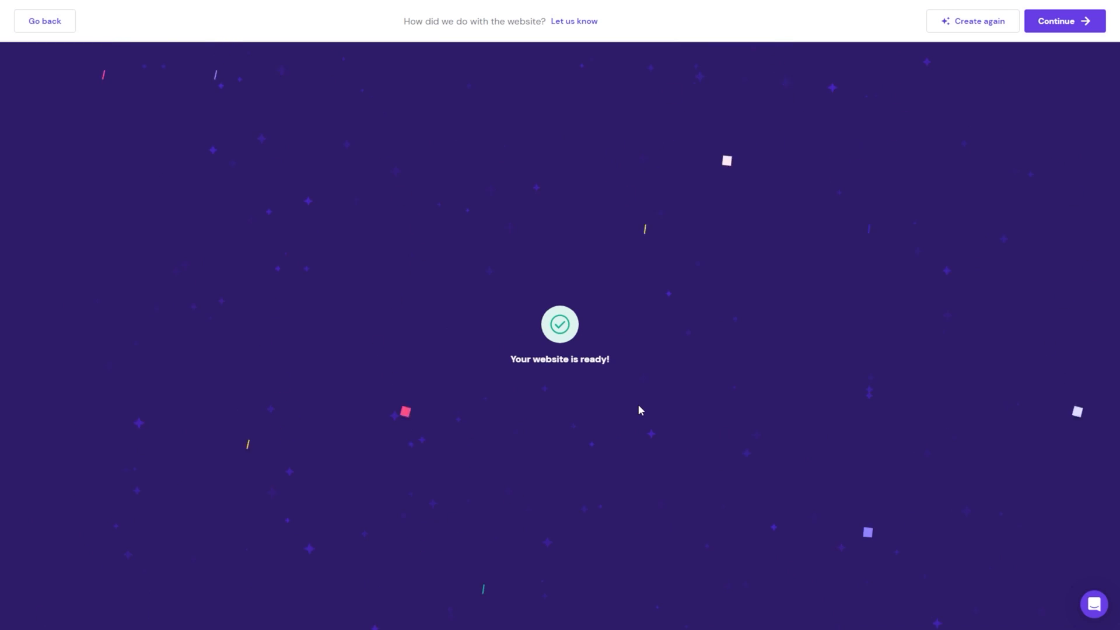
Accept the generated Tasty Pizza site, open it for editing, and generate AI heading text.
left_click(1063, 21)
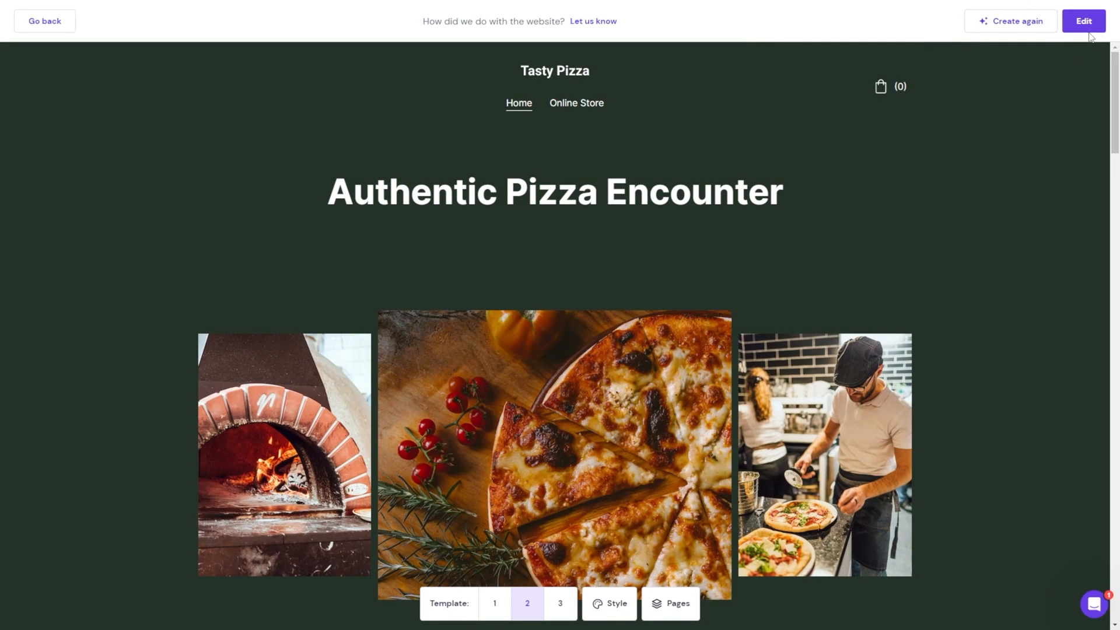
left_click(1082, 21)
type("delicious p")
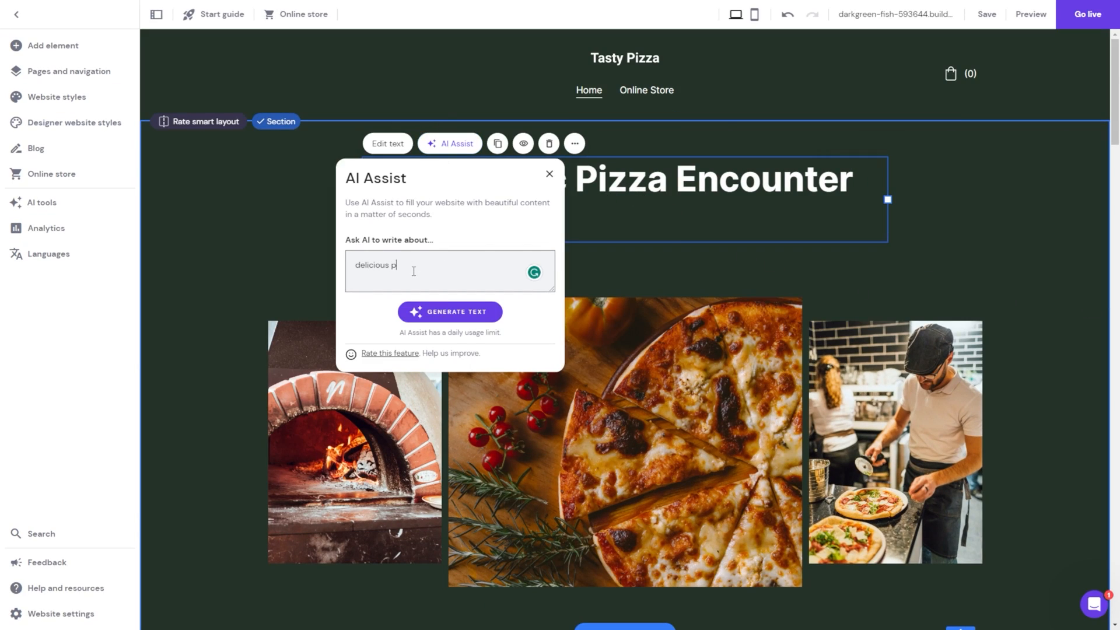
left_click(1029, 13)
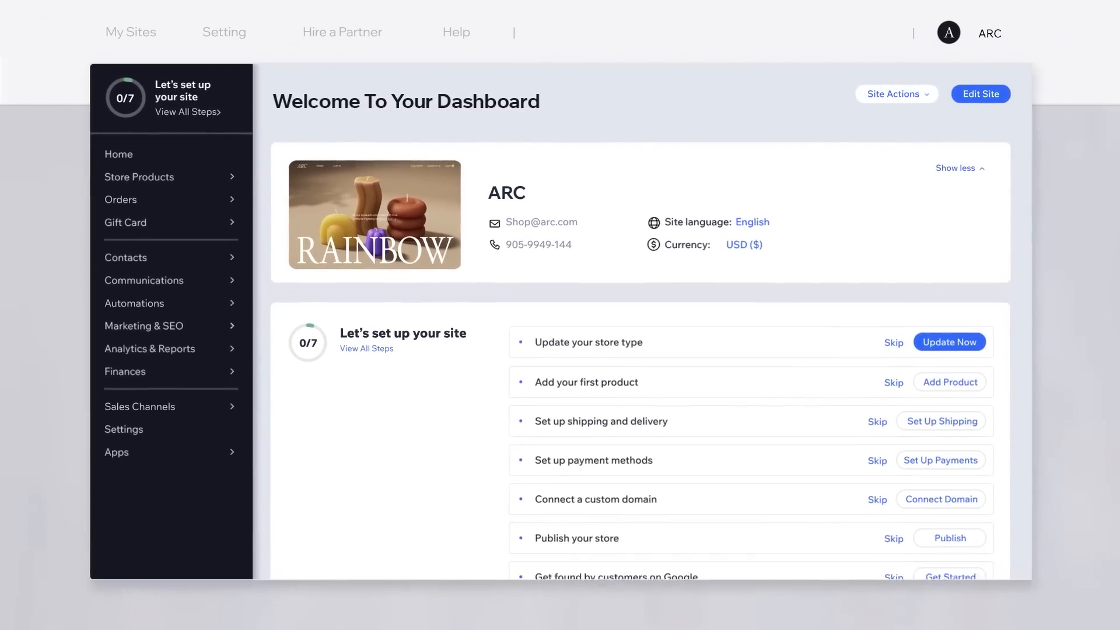
Add a photo to the Sunny Staircase candle product through the + media tile's Images option.
left_click(949, 382)
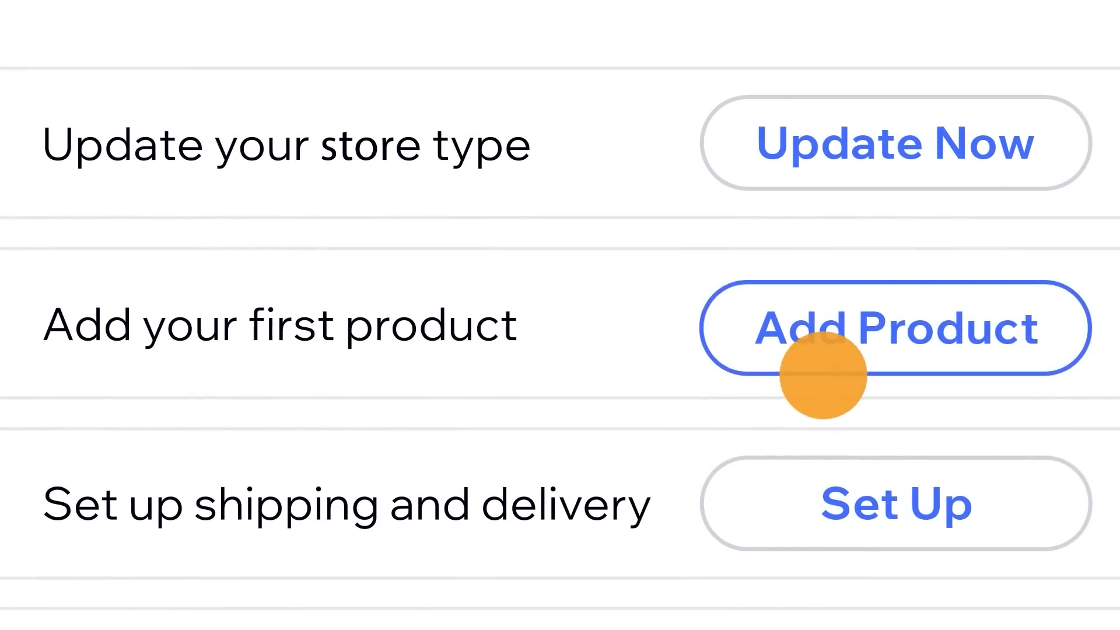
left_click(894, 329)
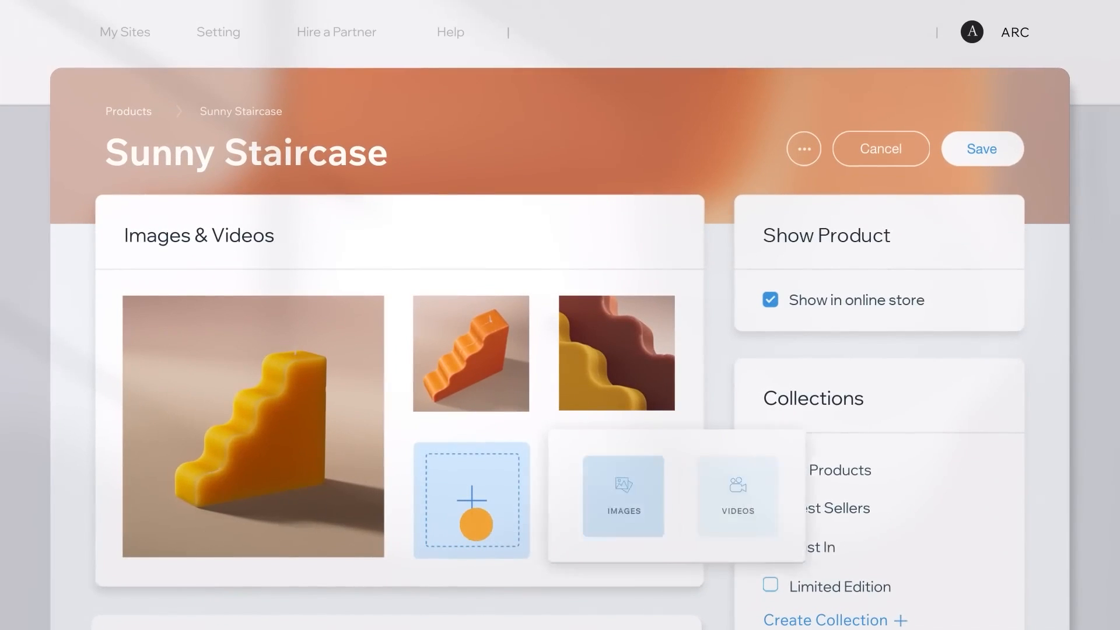
left_click(623, 496)
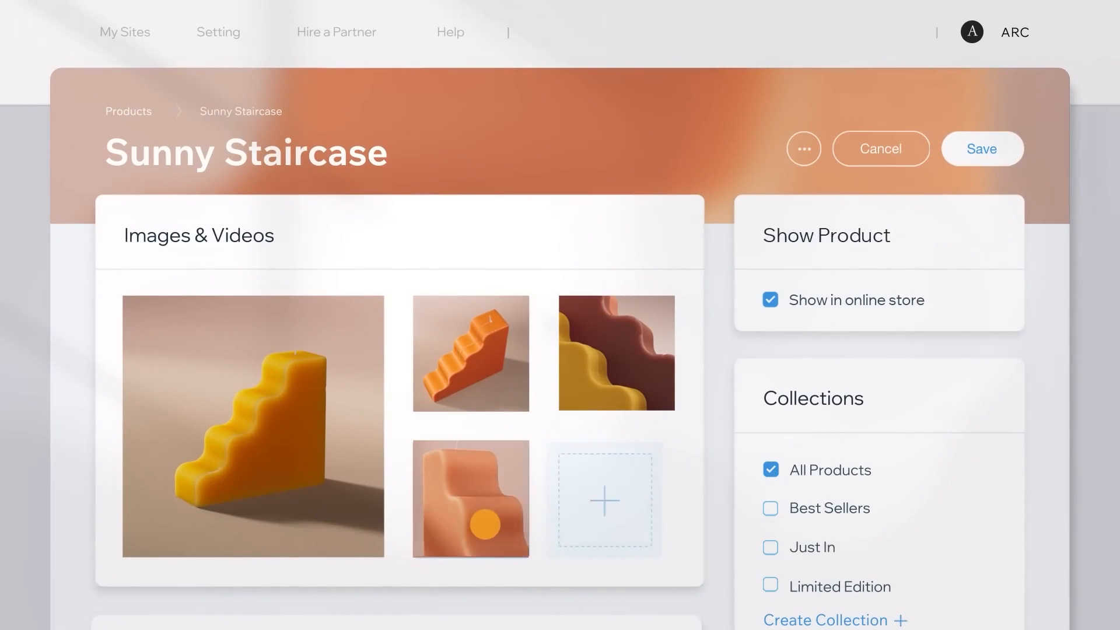
scroll("down", 3)
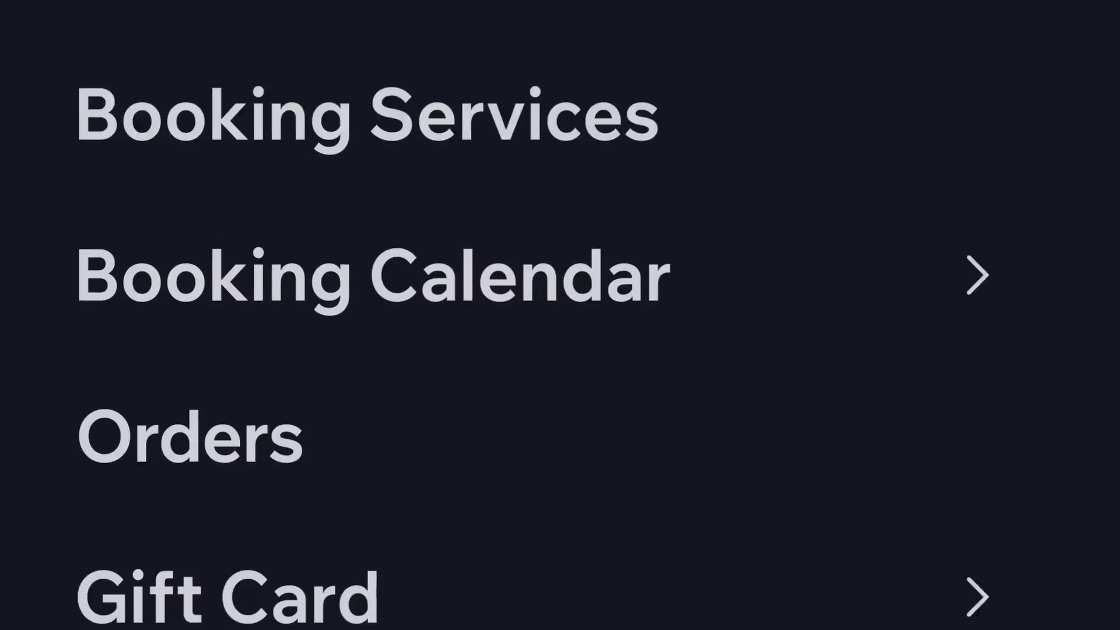
View gift cards and the 3 Months Subscription plan, then add Avg. Order Value to analytics.
left_click(228, 586)
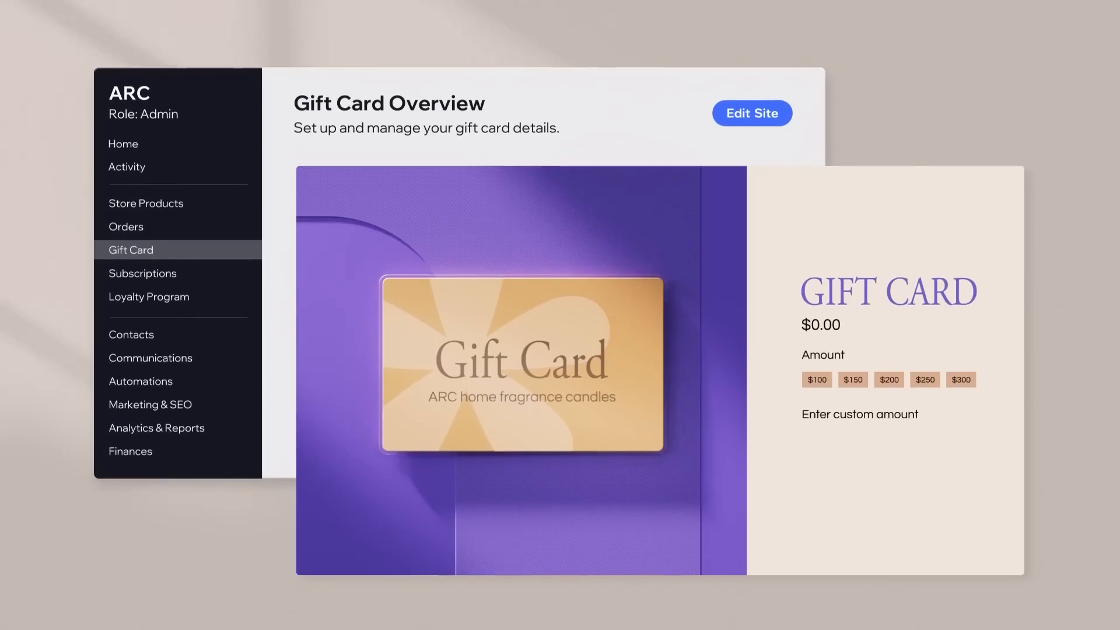
type("$450")
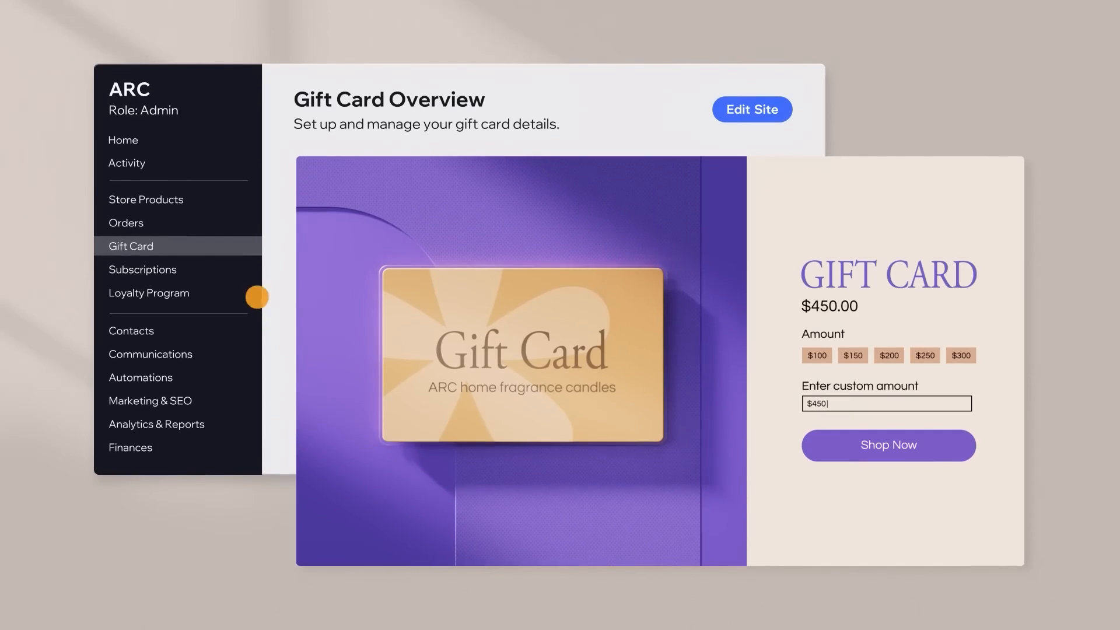
left_click(143, 269)
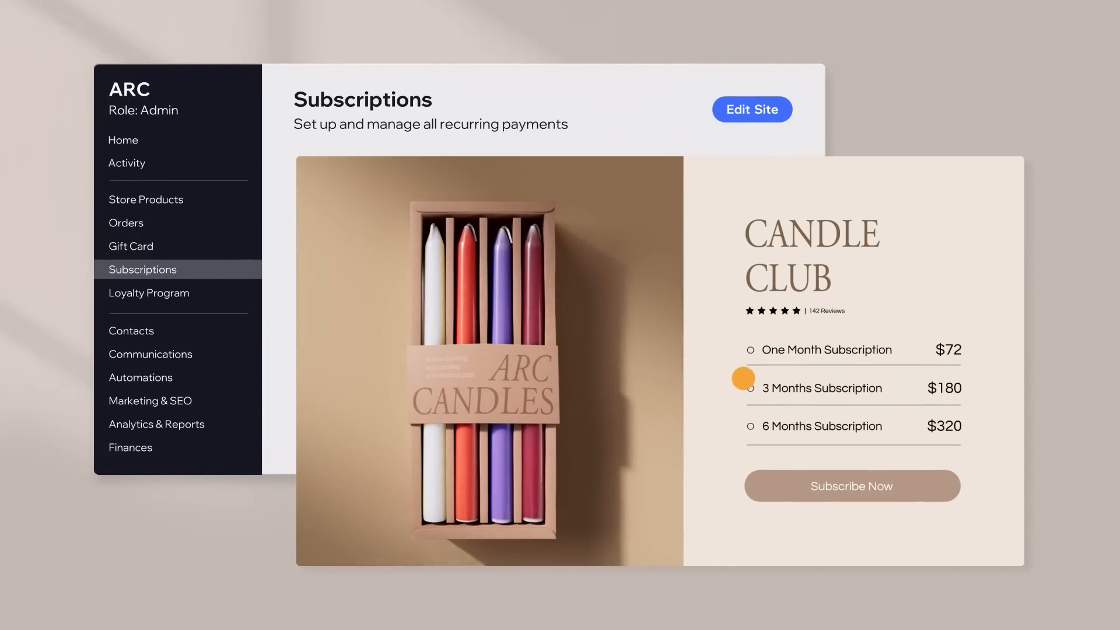
left_click(149, 293)
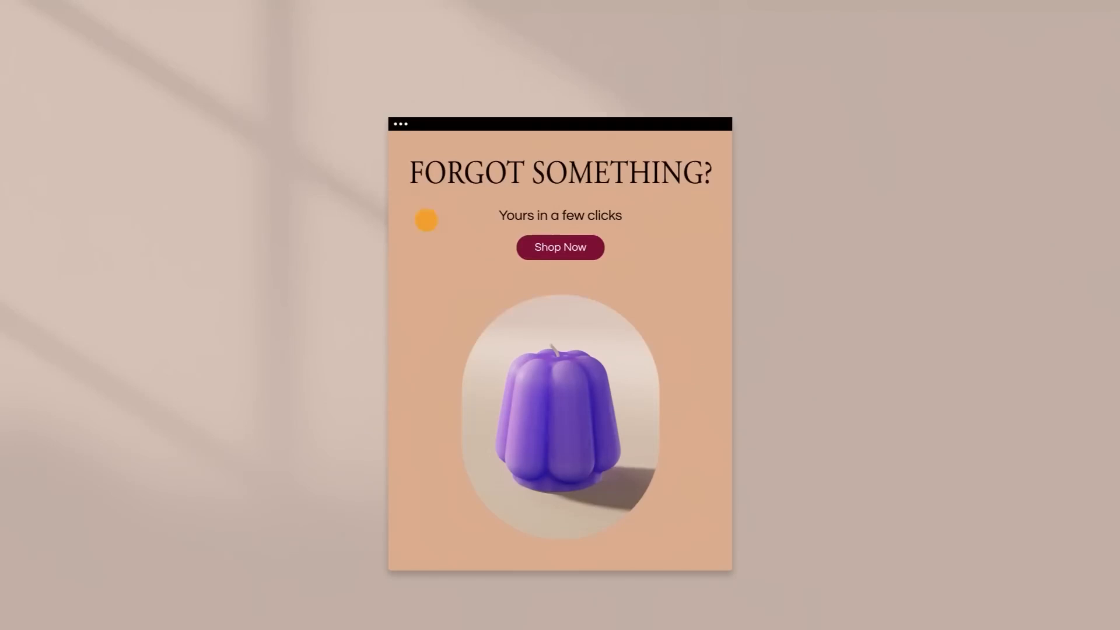
left_click(560, 384)
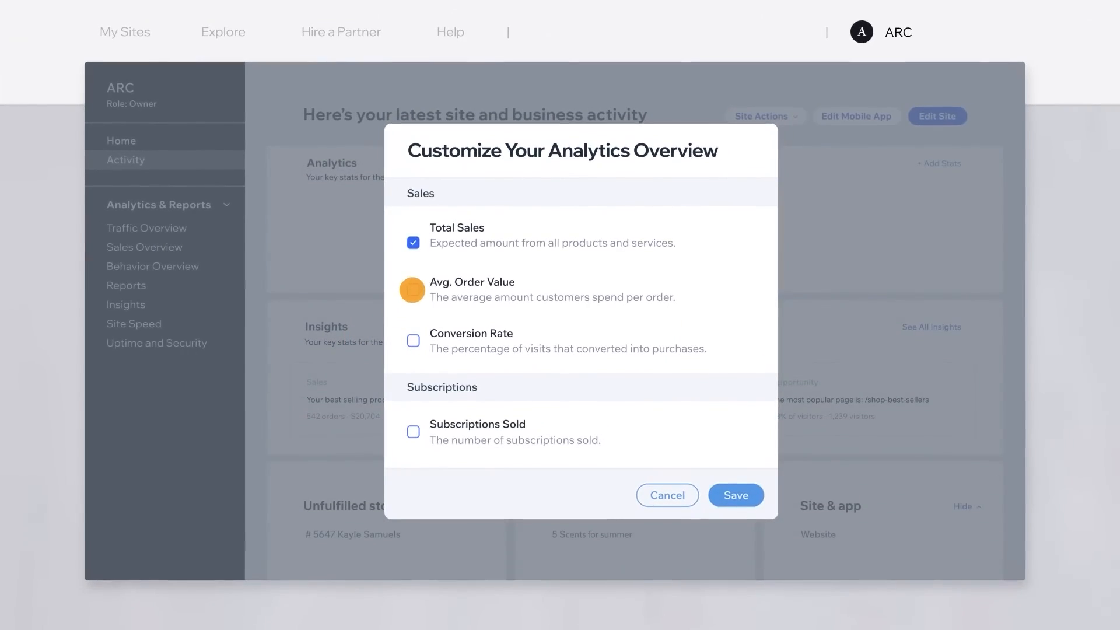
left_click(734, 495)
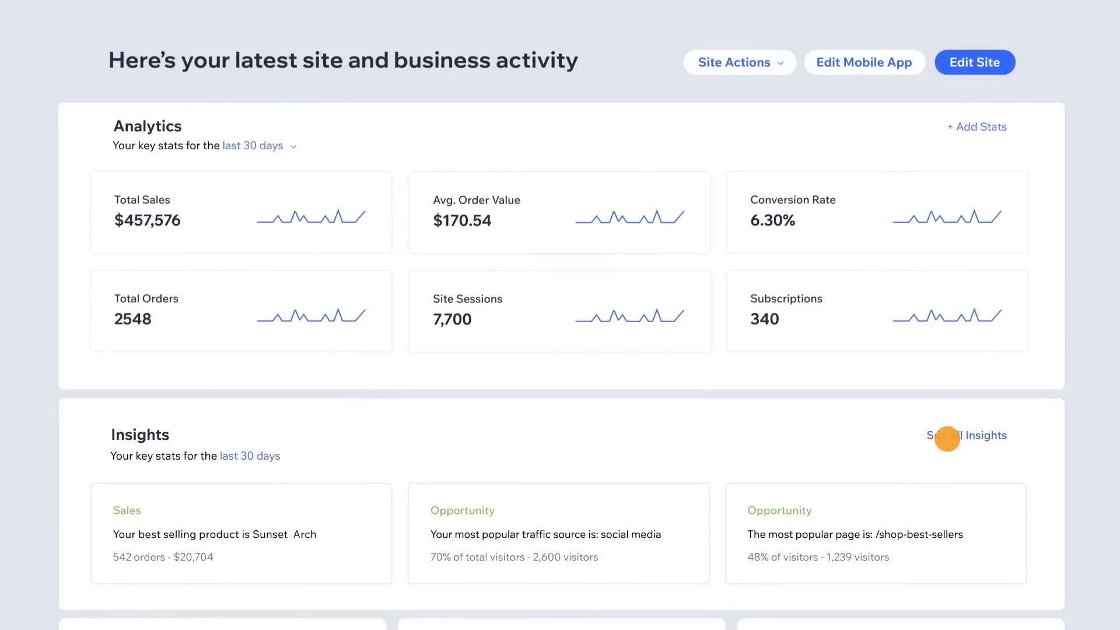
left_click(983, 435)
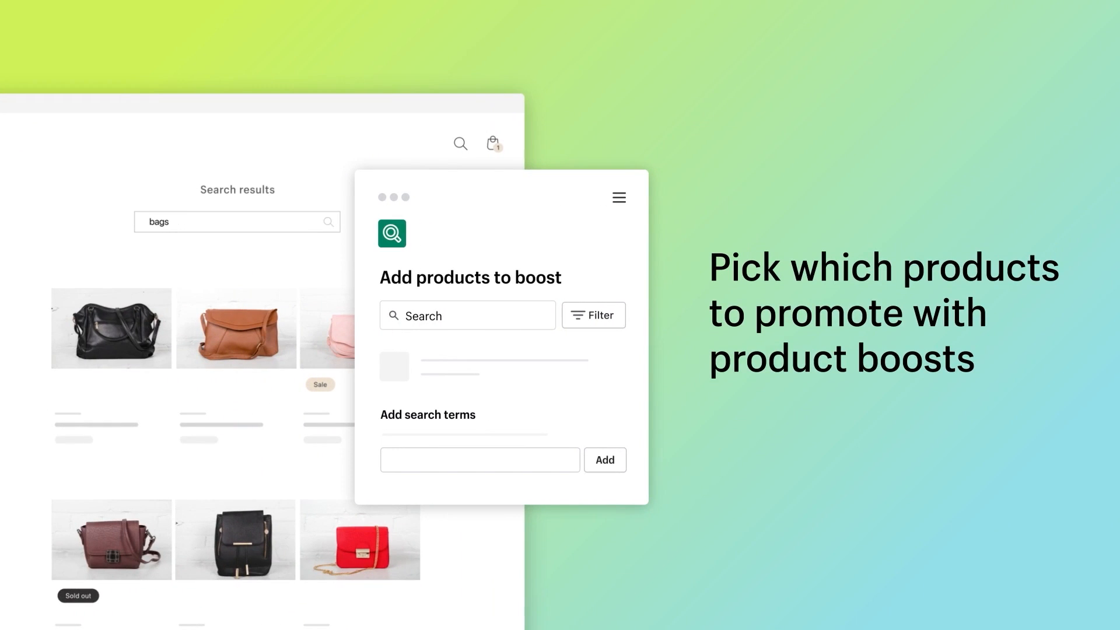
Enter 'pink suede mini bag' in Shopify's Search & Discovery app.
type("pink suede mini bag")
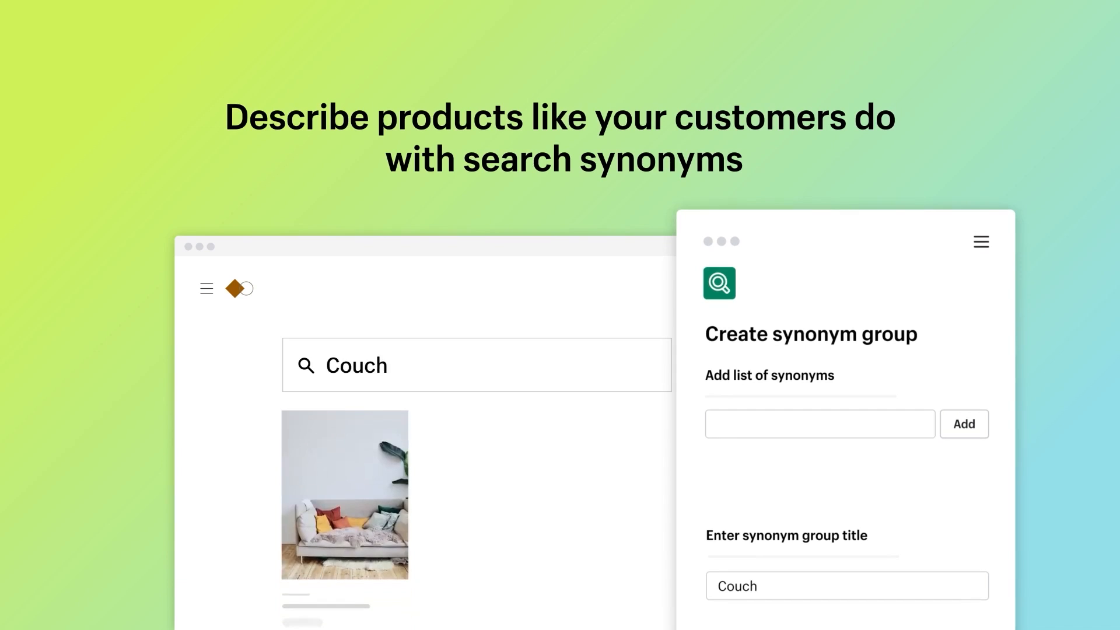
Add Loveseat to the Couch group's synonym list and save it.
left_click(963, 424)
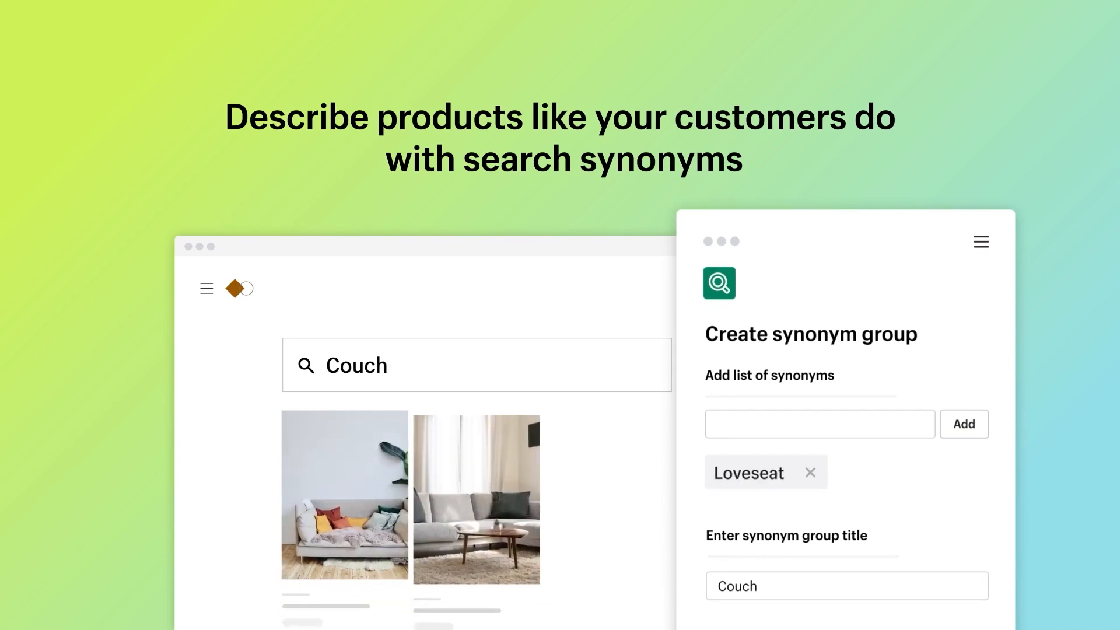
left_click(963, 424)
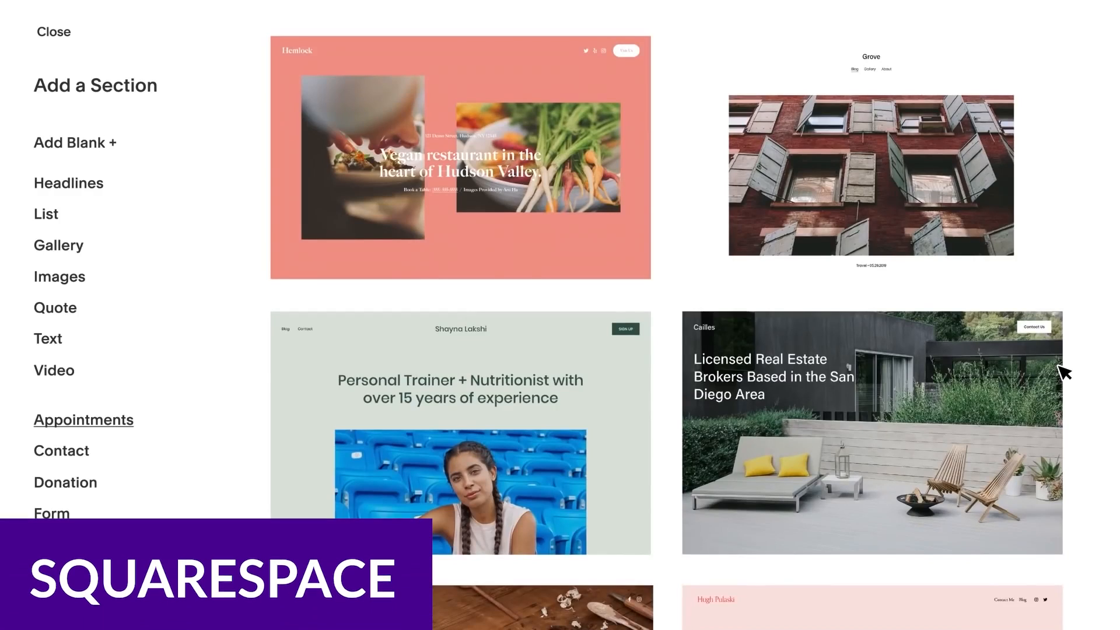
Scroll through the Add a Section layouts and go back to My Dashboard.
scroll("down", 3)
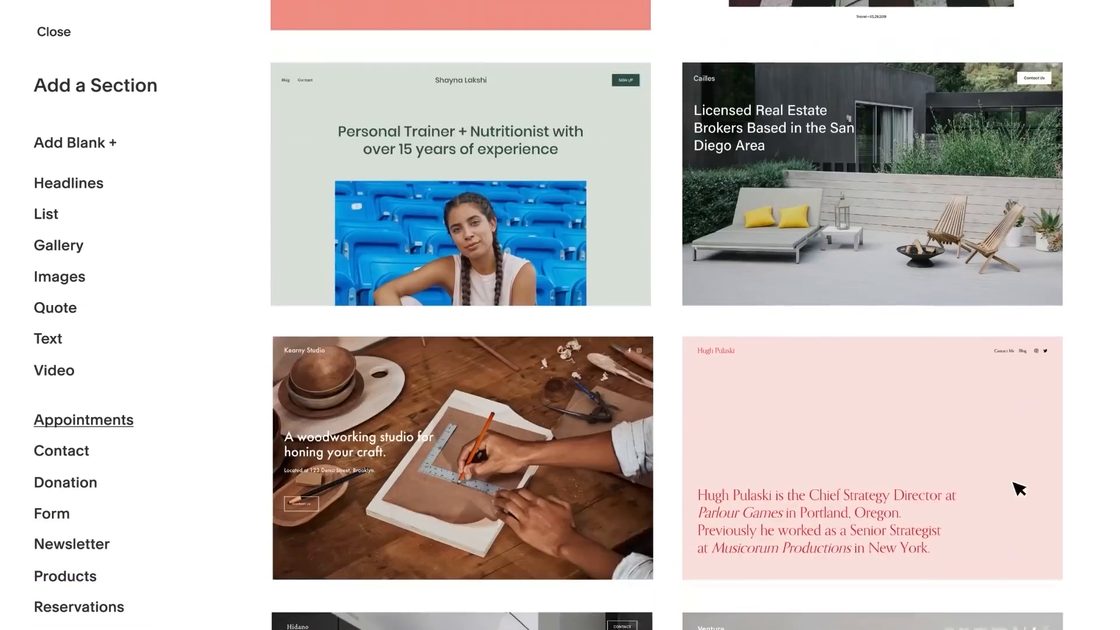
scroll("down", 3)
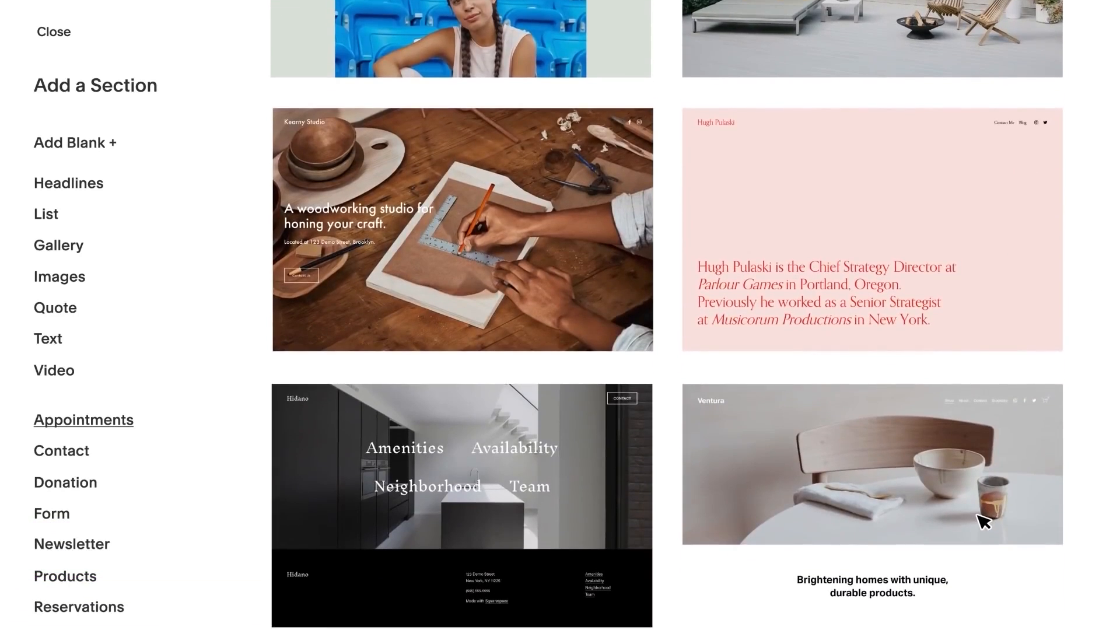
left_click(870, 464)
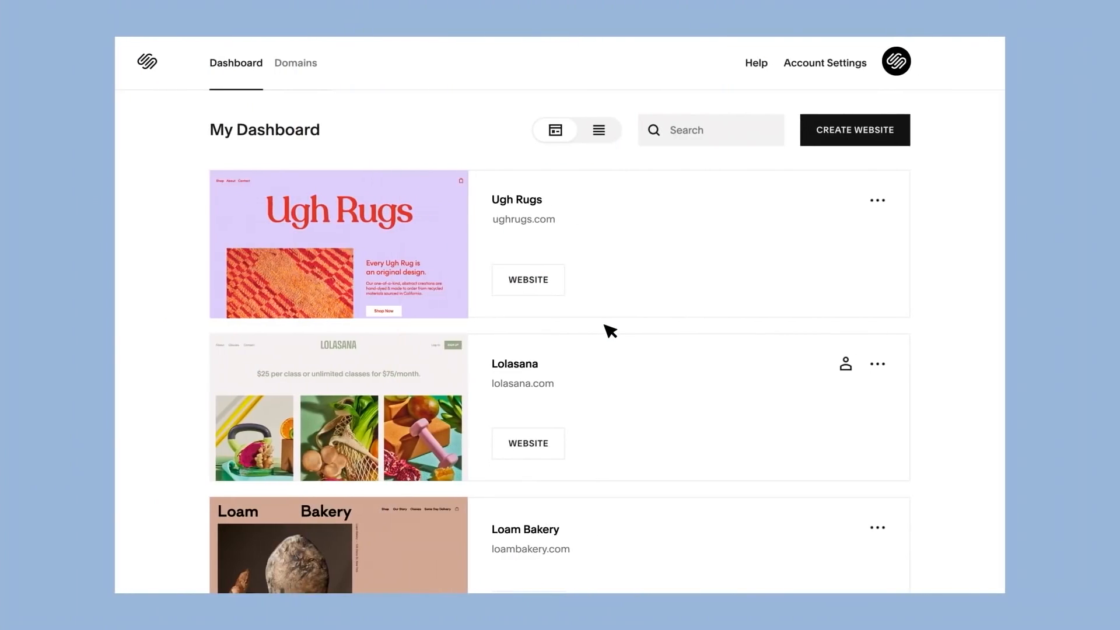
Open Ugh Rugs, add a Store page under Main Navigation, and pick the Store 1 layout.
left_click(528, 279)
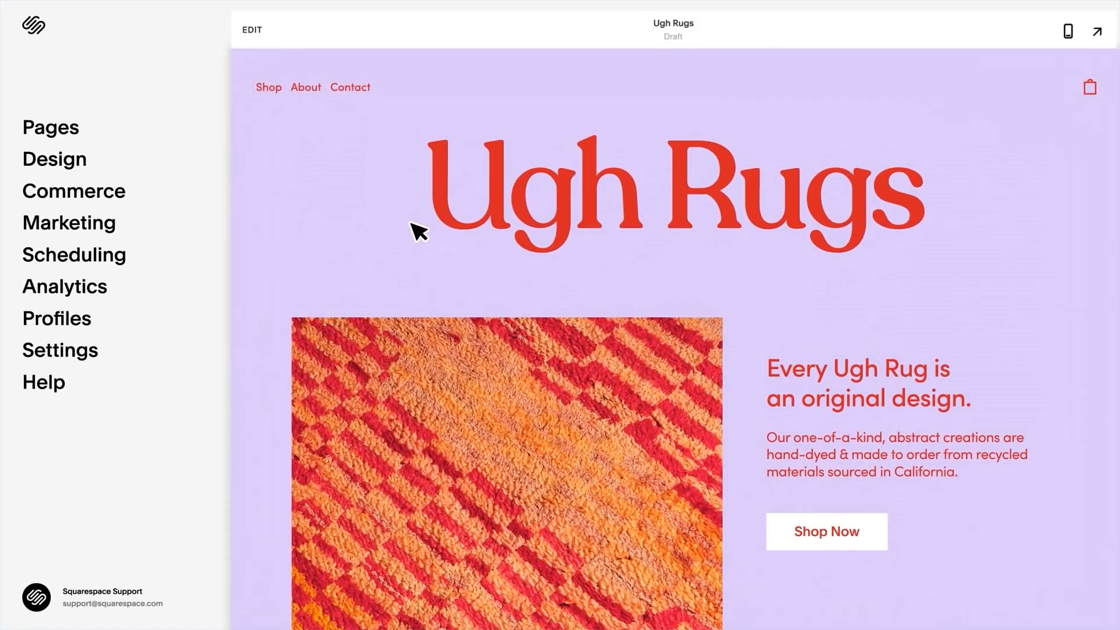
mouse_move(68, 139)
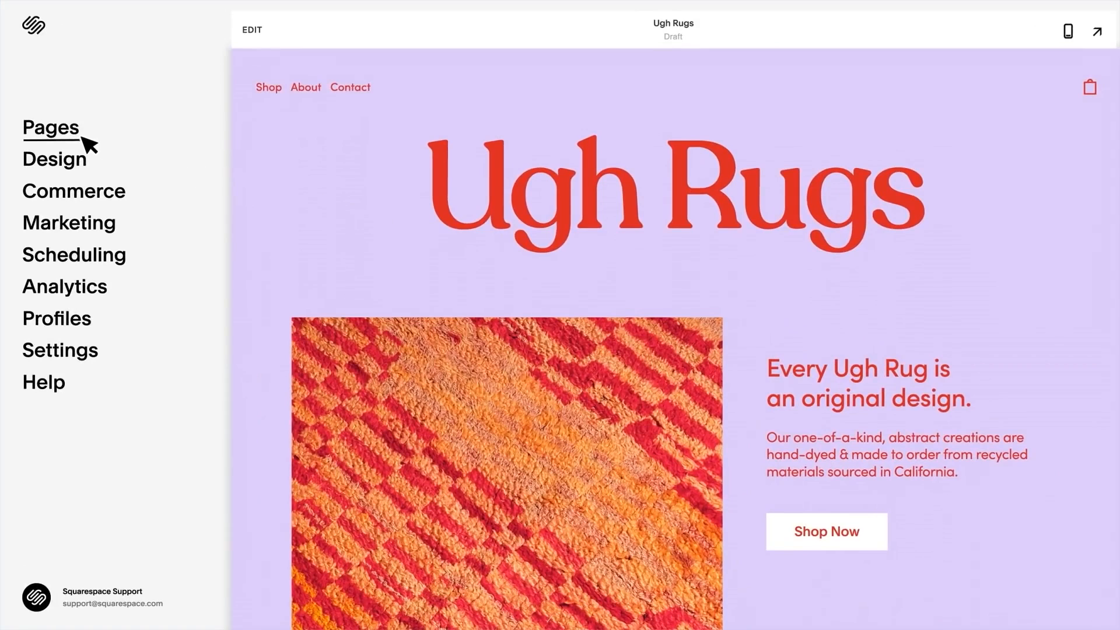
left_click(50, 127)
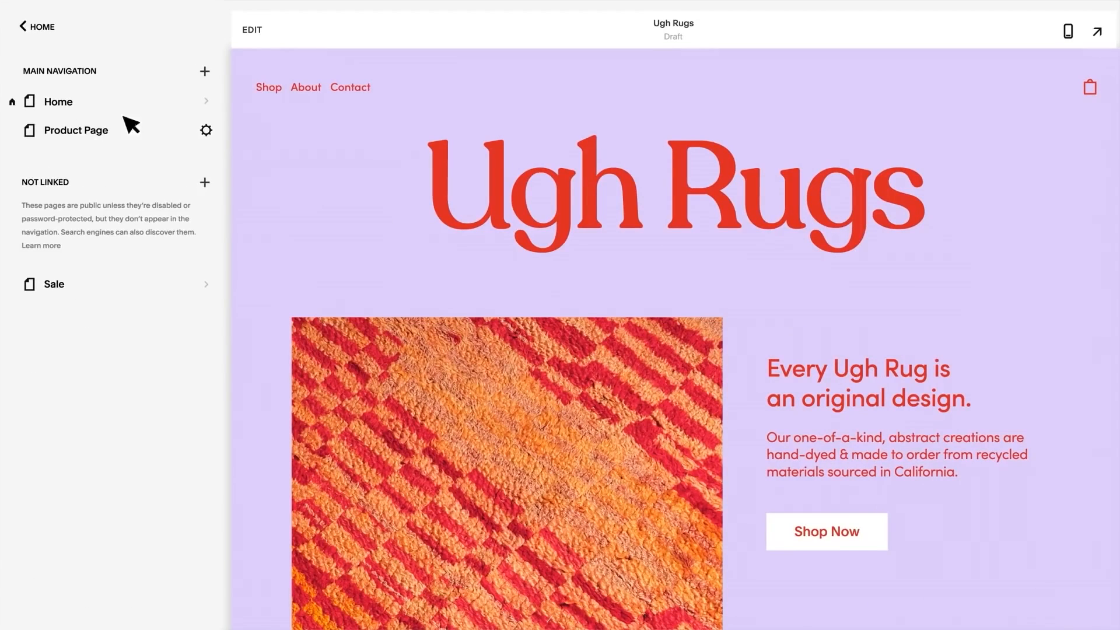
left_click(204, 71)
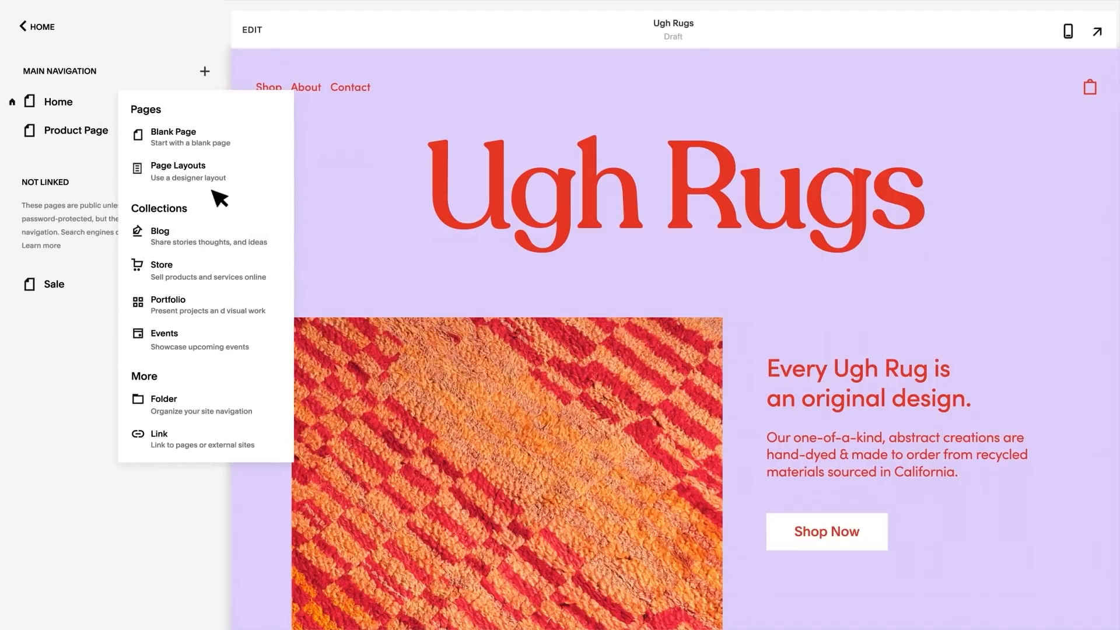
left_click(161, 270)
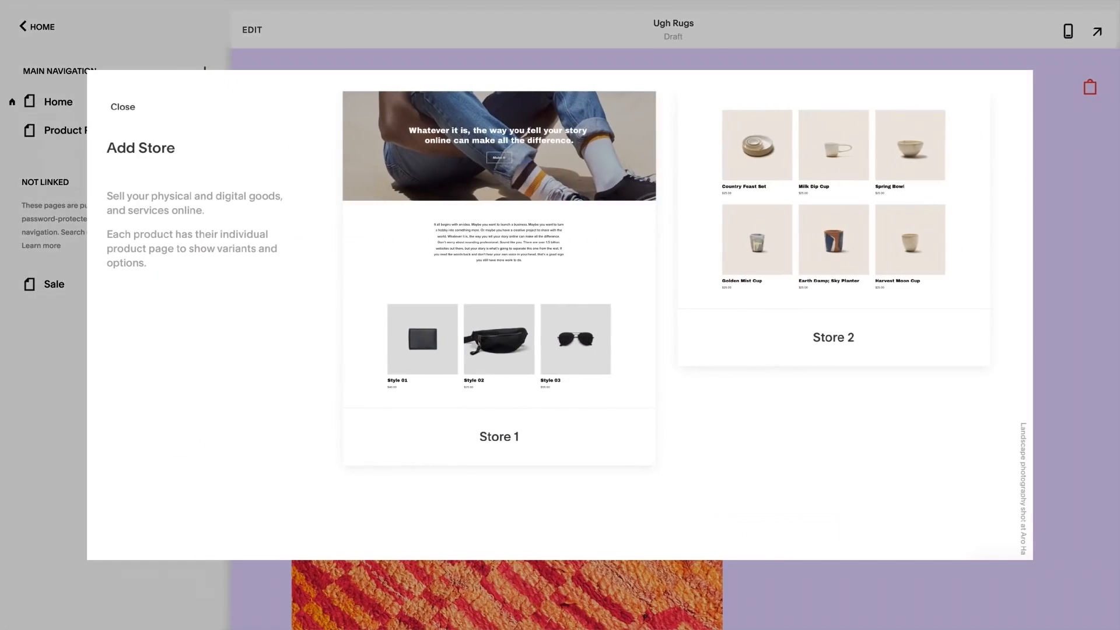
left_click(122, 106)
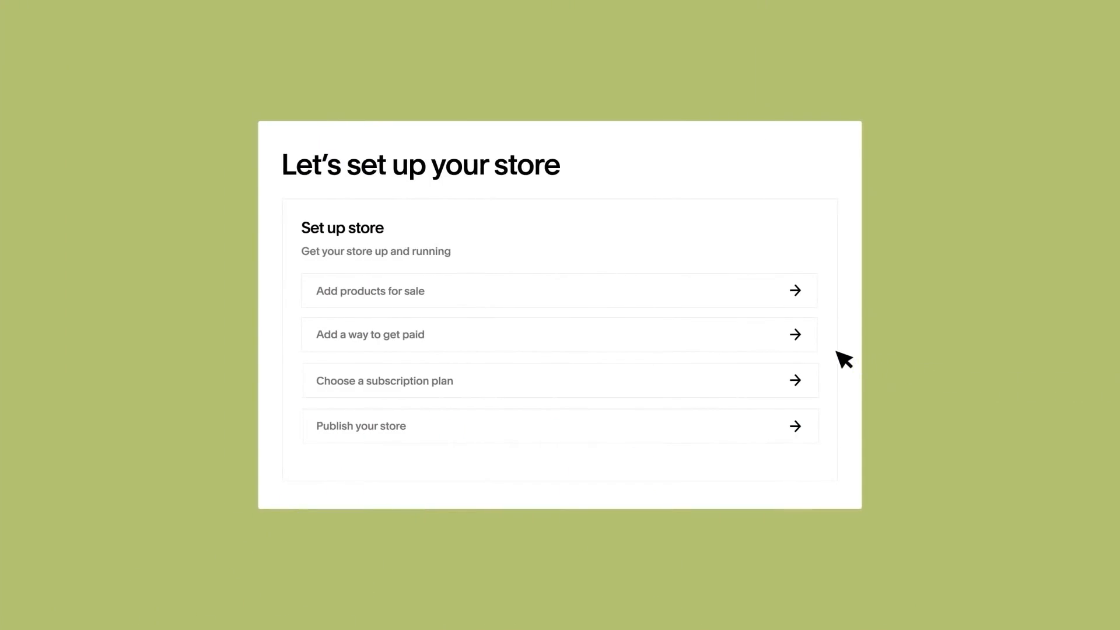
mouse_move(813, 351)
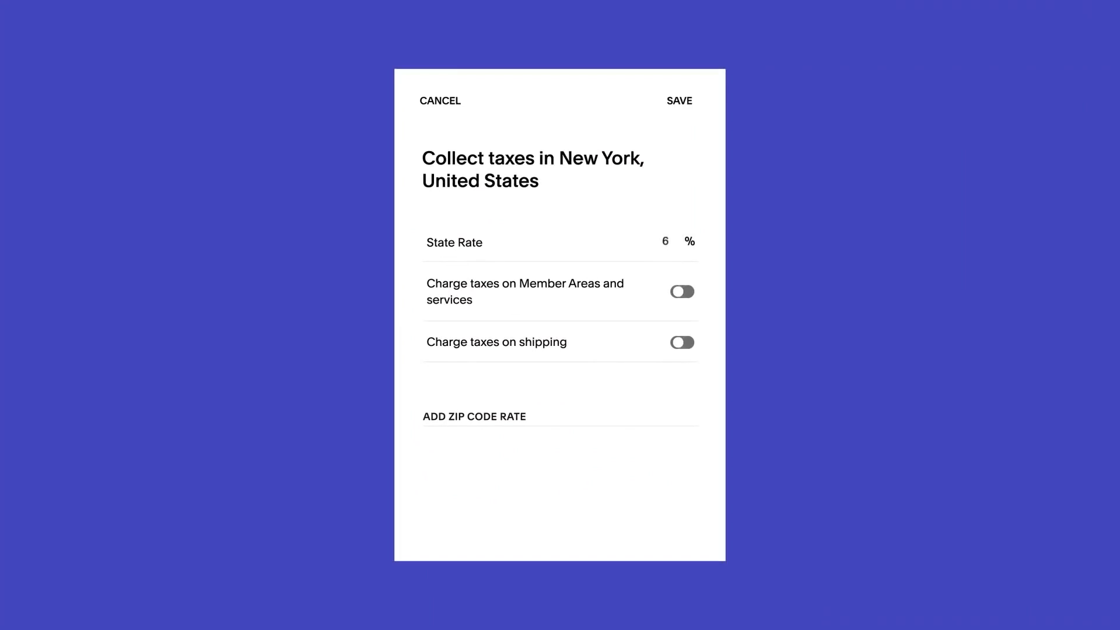
Save the 6% New York tax, then put Be Right Back on sale for $20.
left_click(440, 99)
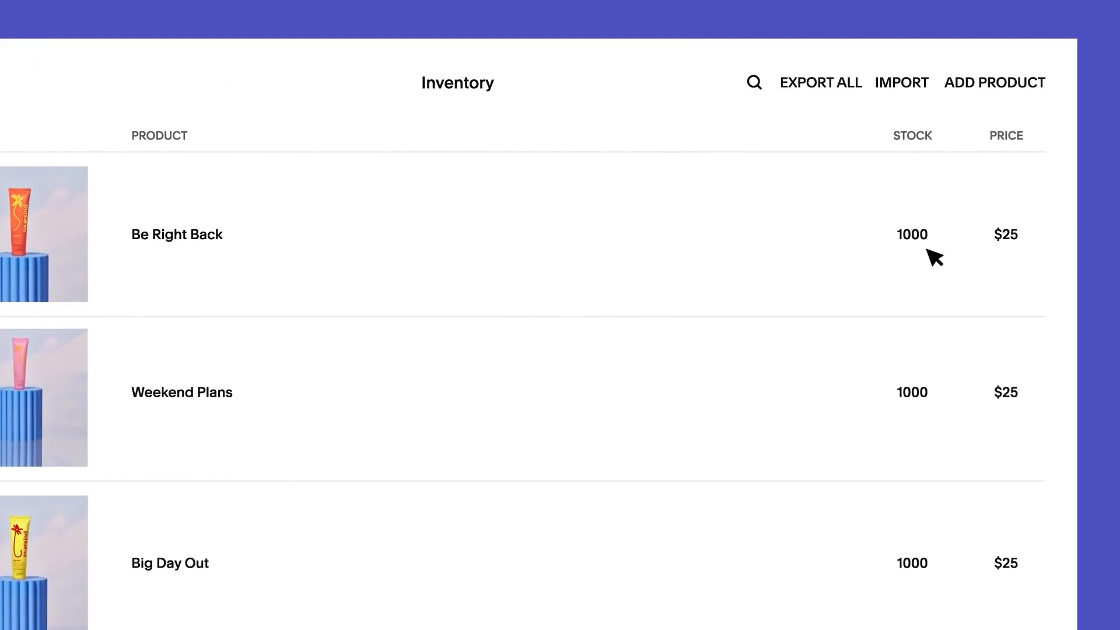
left_click(176, 234)
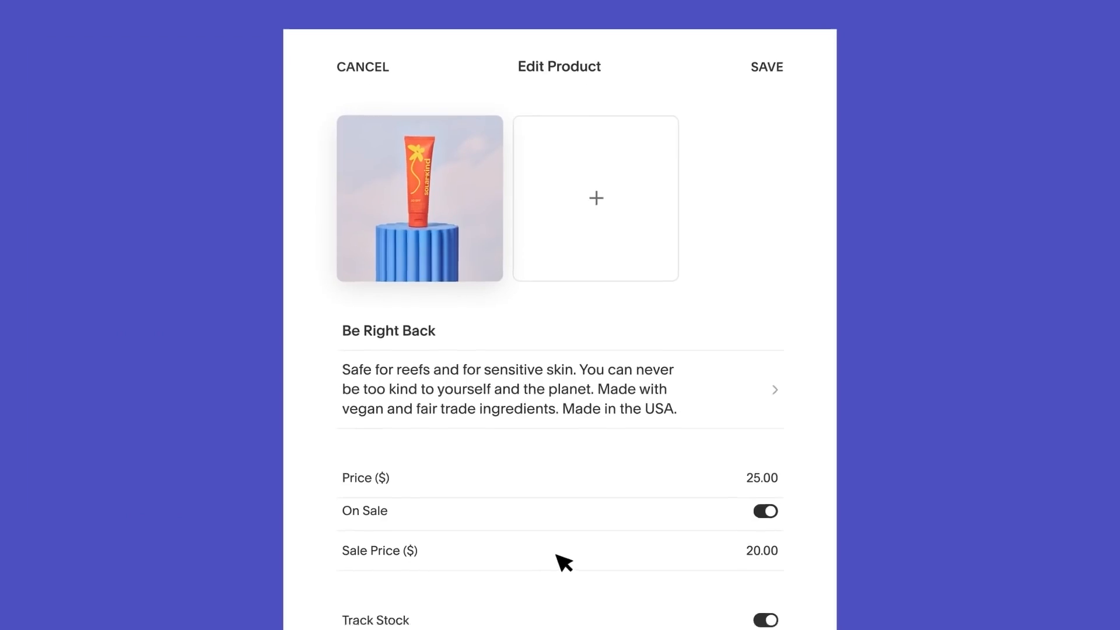
left_click(764, 511)
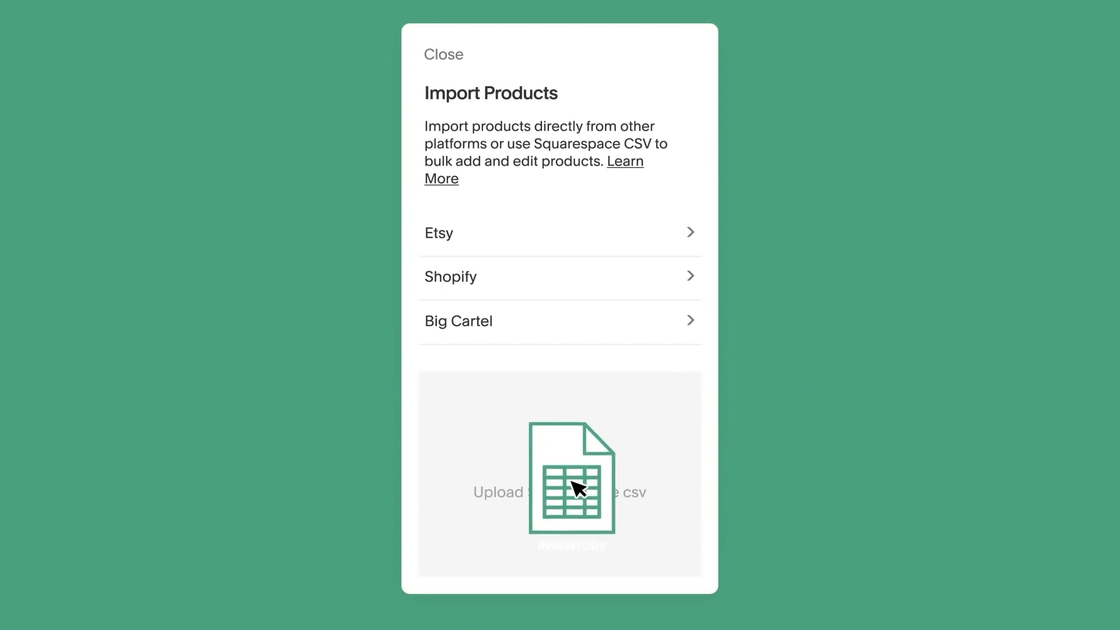
Upload the products CSV in Import Products, then add a Same Day Delivery navigation link.
left_click(443, 54)
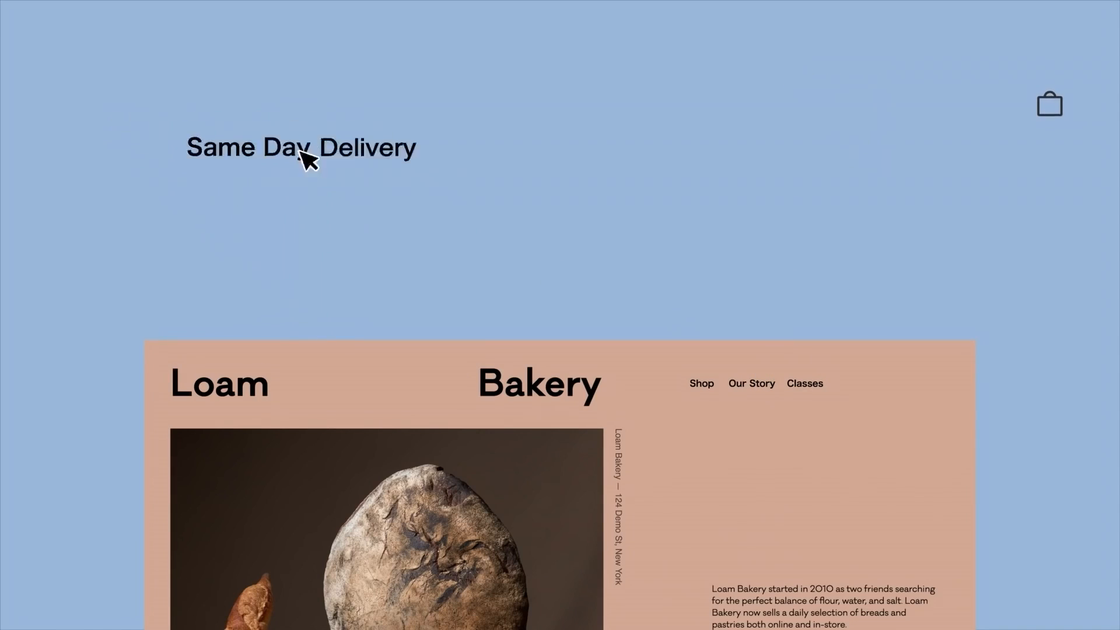
scroll("down", 3)
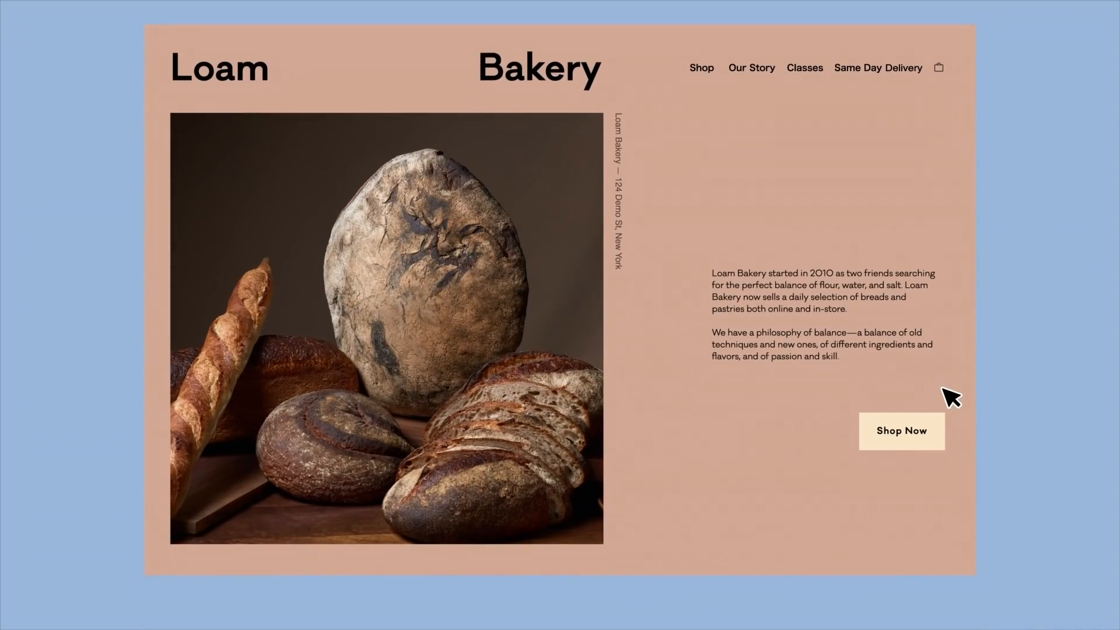